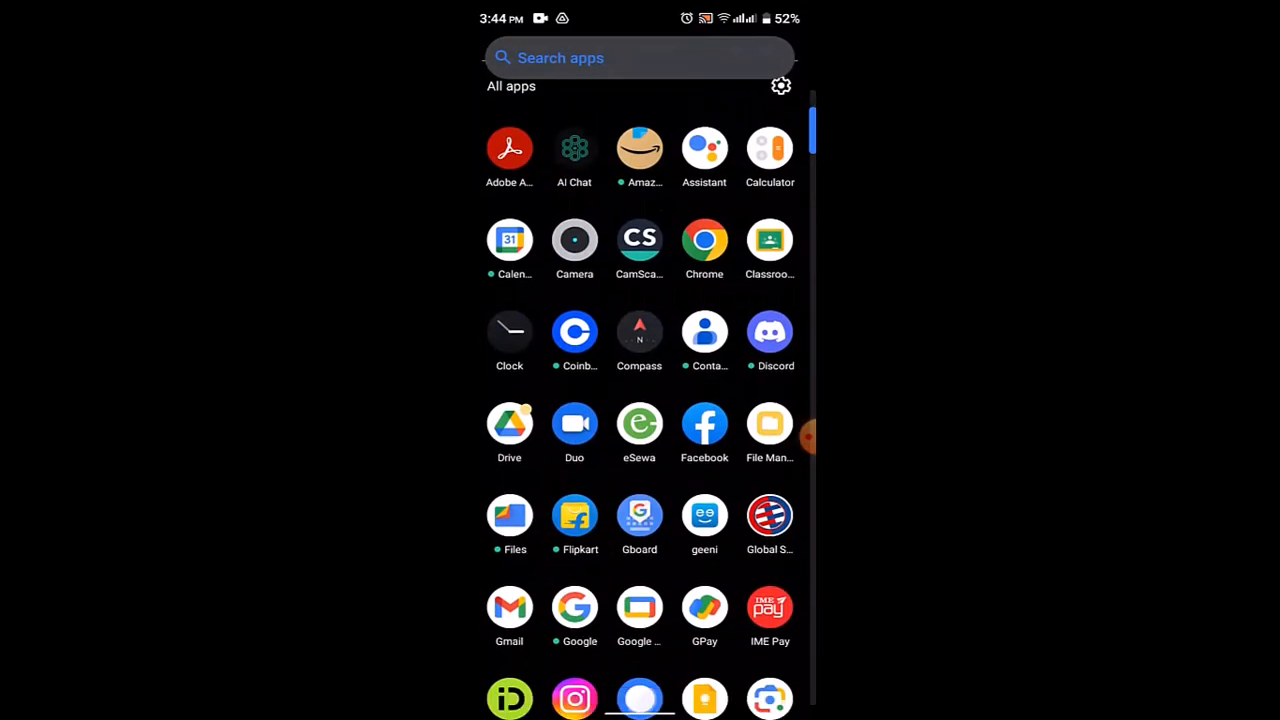
Step: Scroll the app drawer to bring the Play Store and Pinterest icons into view
scroll("down", 3)
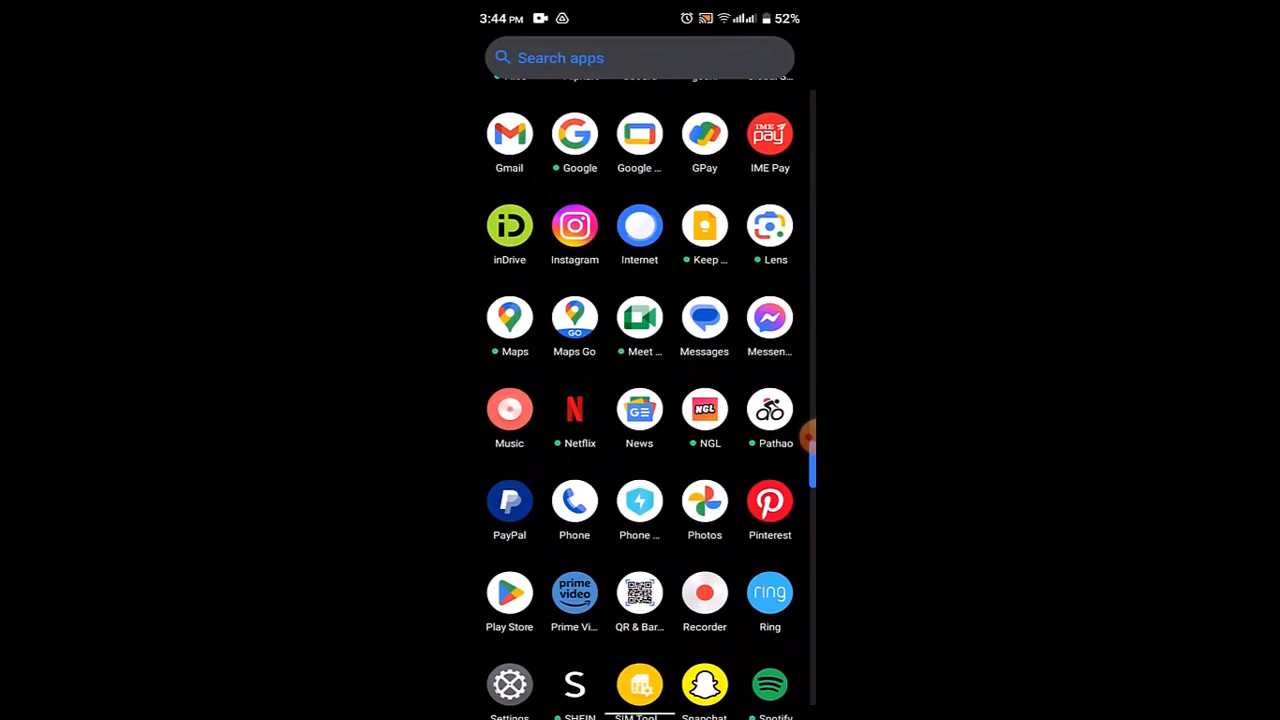
scroll("up", 3)
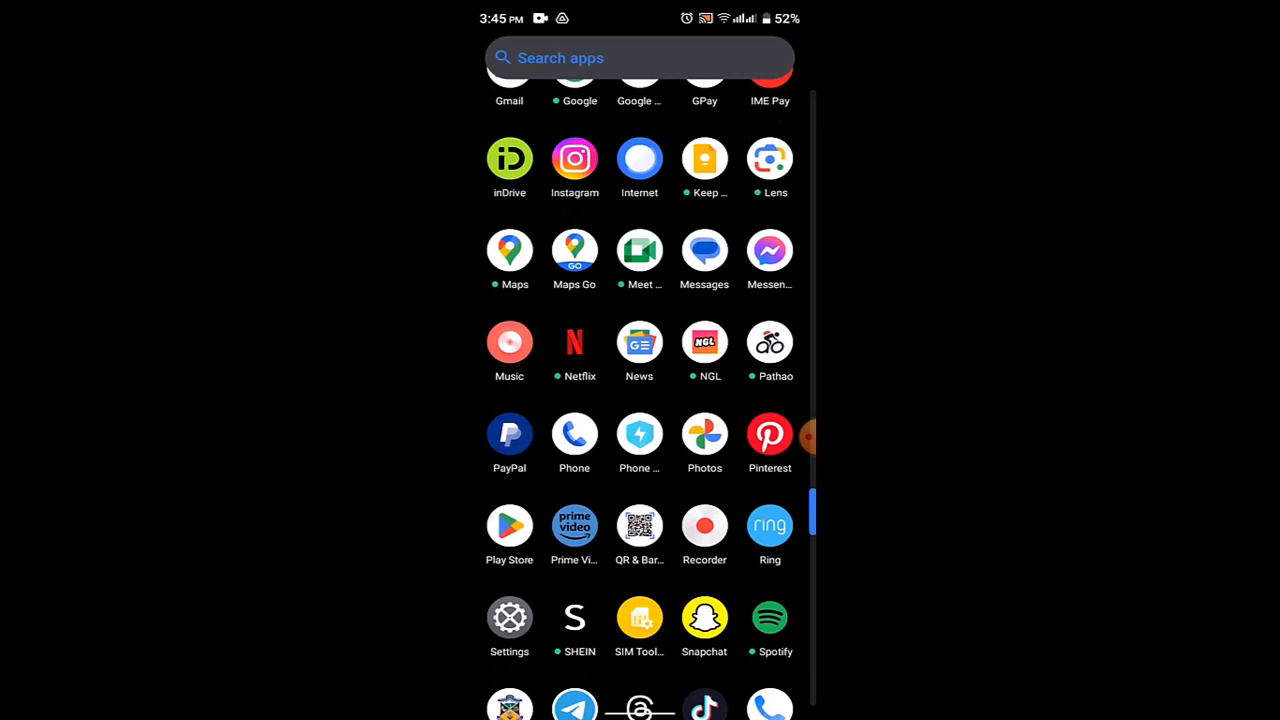
Step: Search Play Store for Pinterest and launch it from its listing onto the home feed
left_click(508, 524)
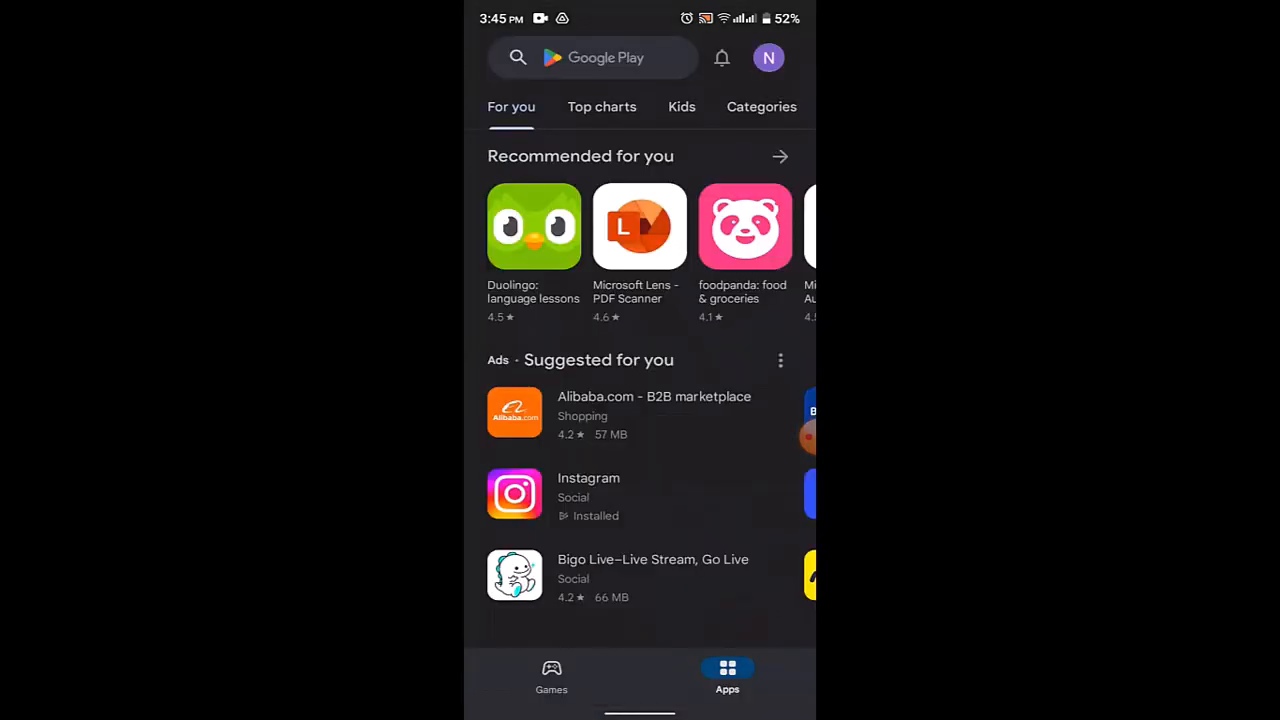
left_click(592, 56)
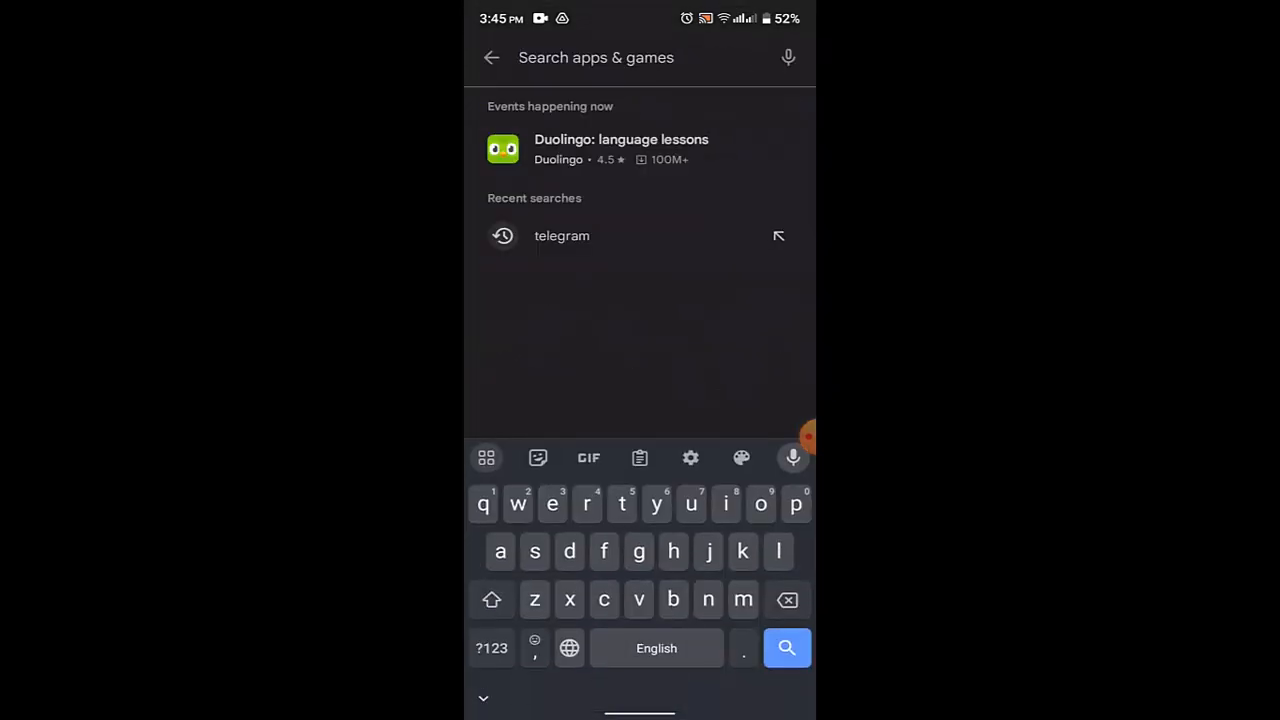
type("prl")
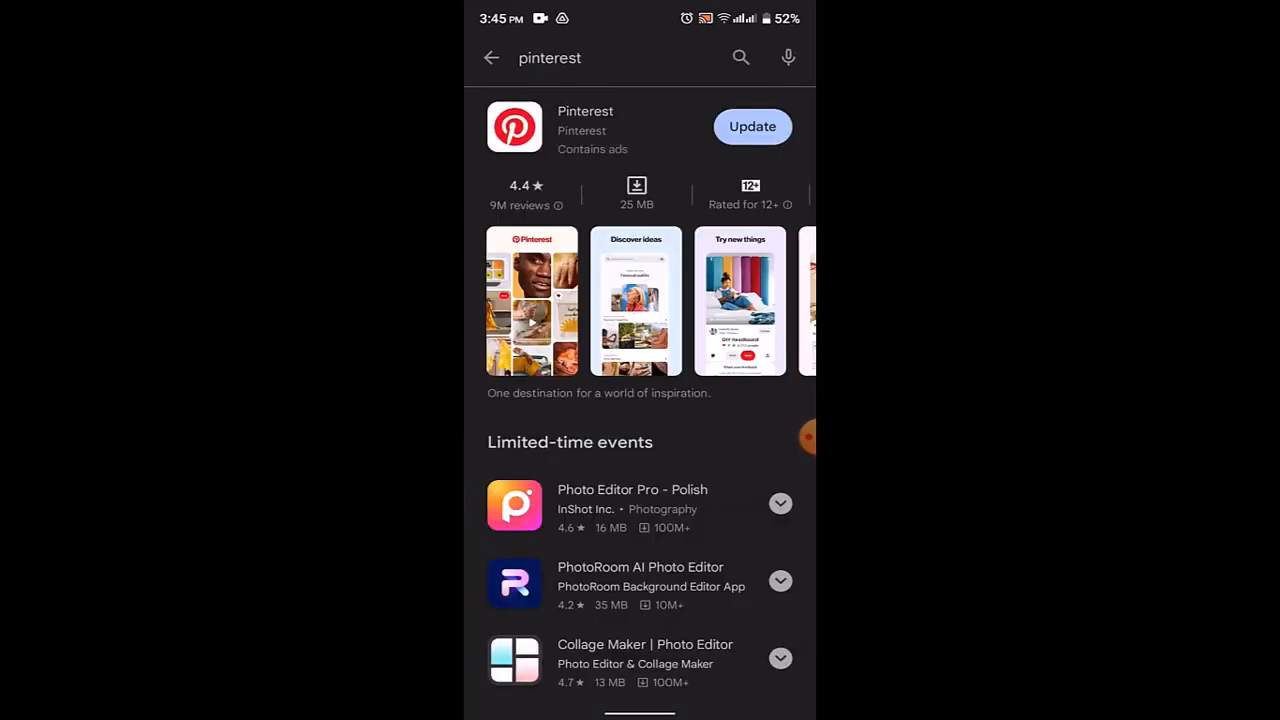
left_click(752, 126)
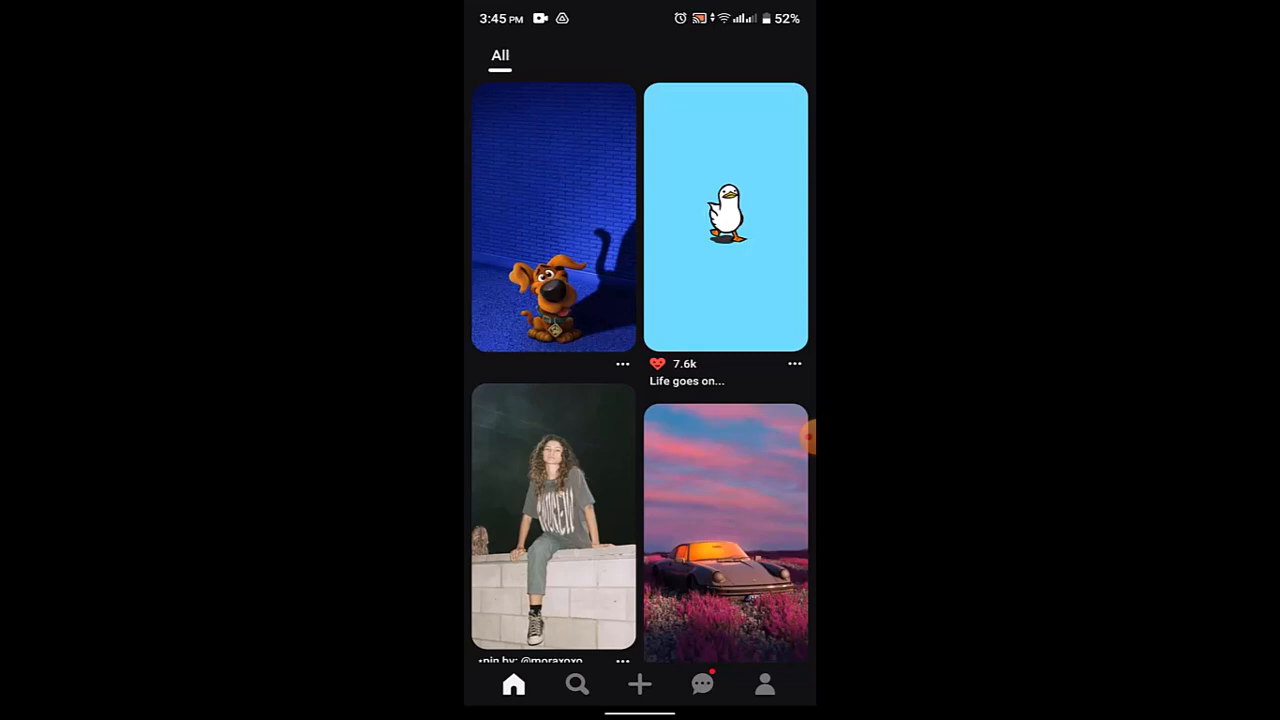
Step: Go to your profile's Saved view and reach Settings from the three-dot menu
left_click(764, 684)
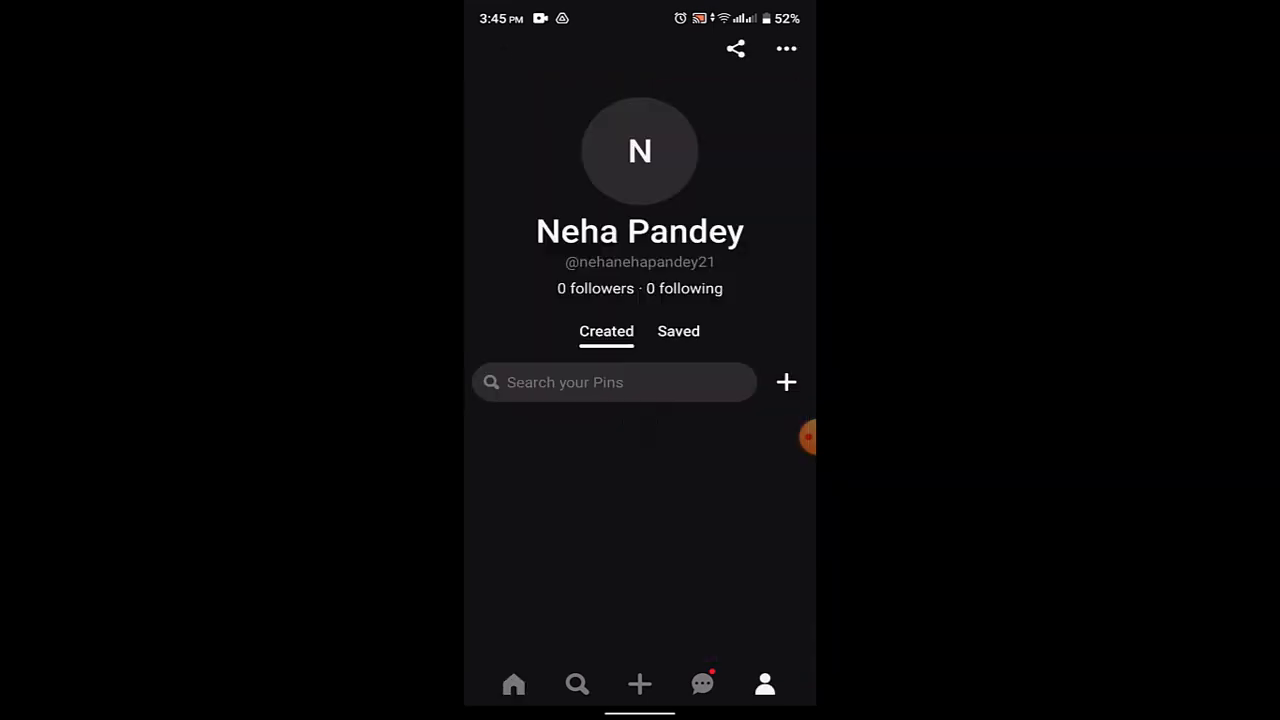
left_click(678, 332)
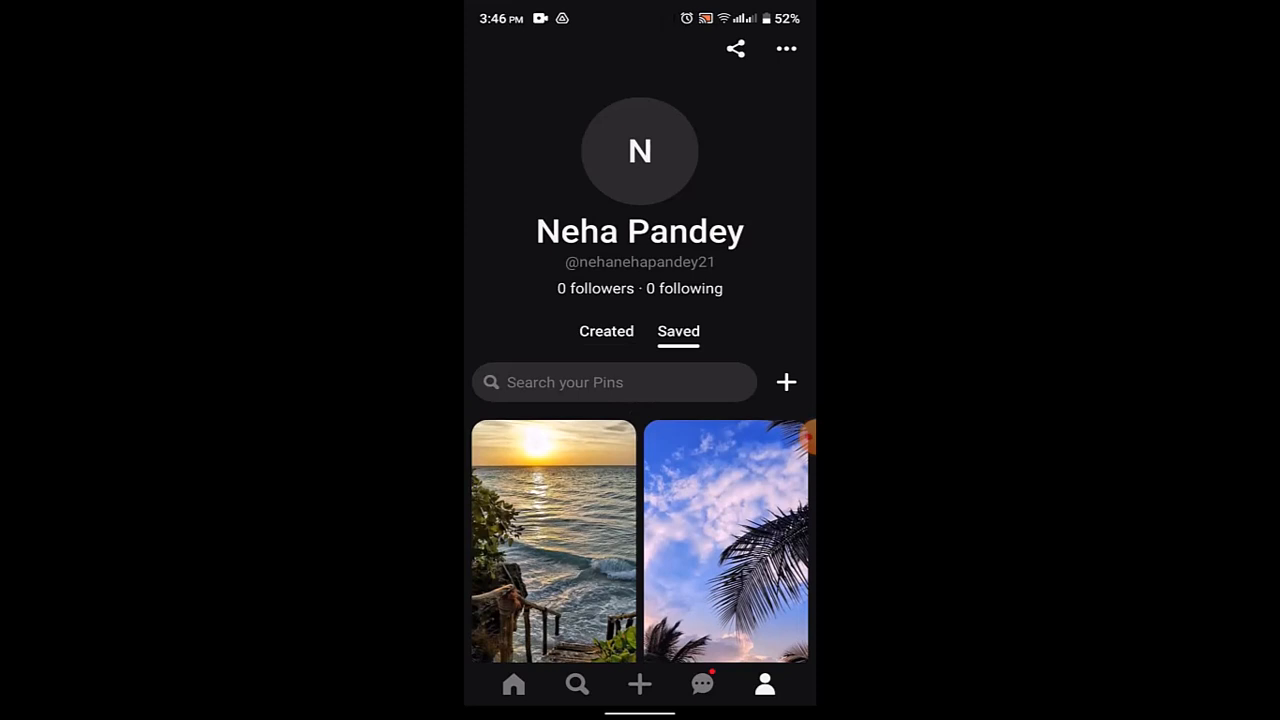
left_click(786, 48)
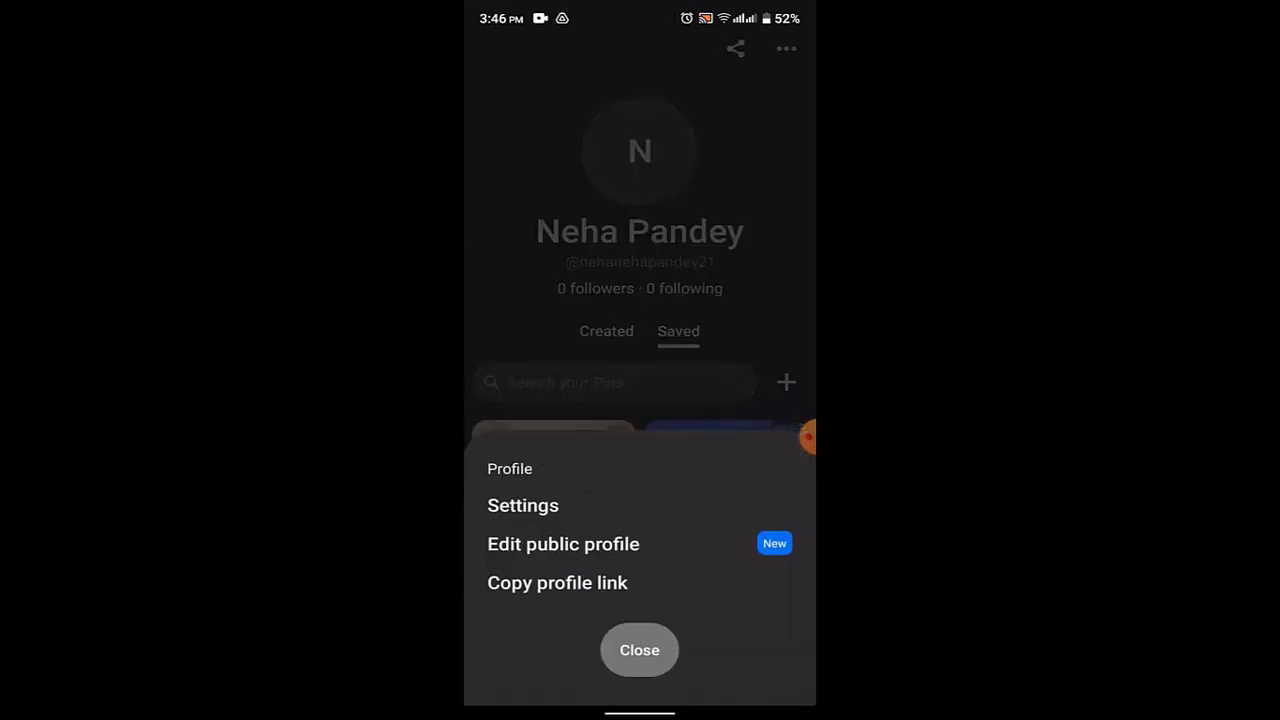
left_click(640, 650)
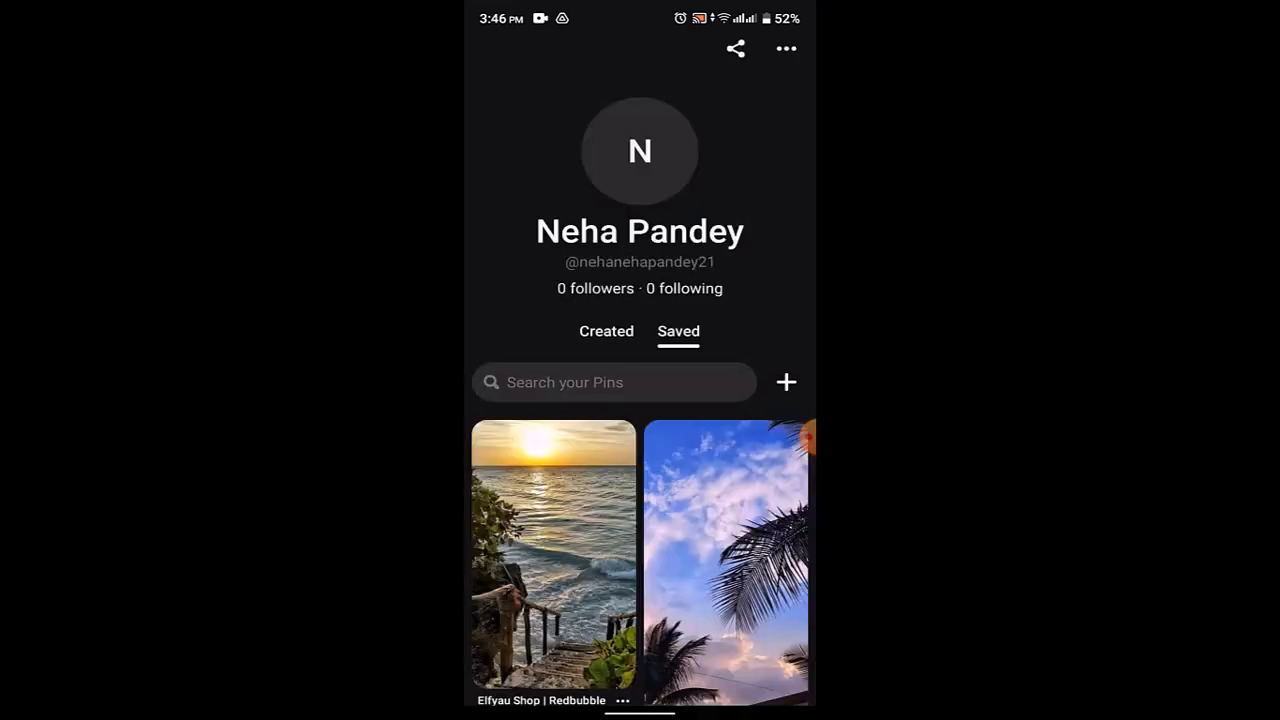
left_click(786, 48)
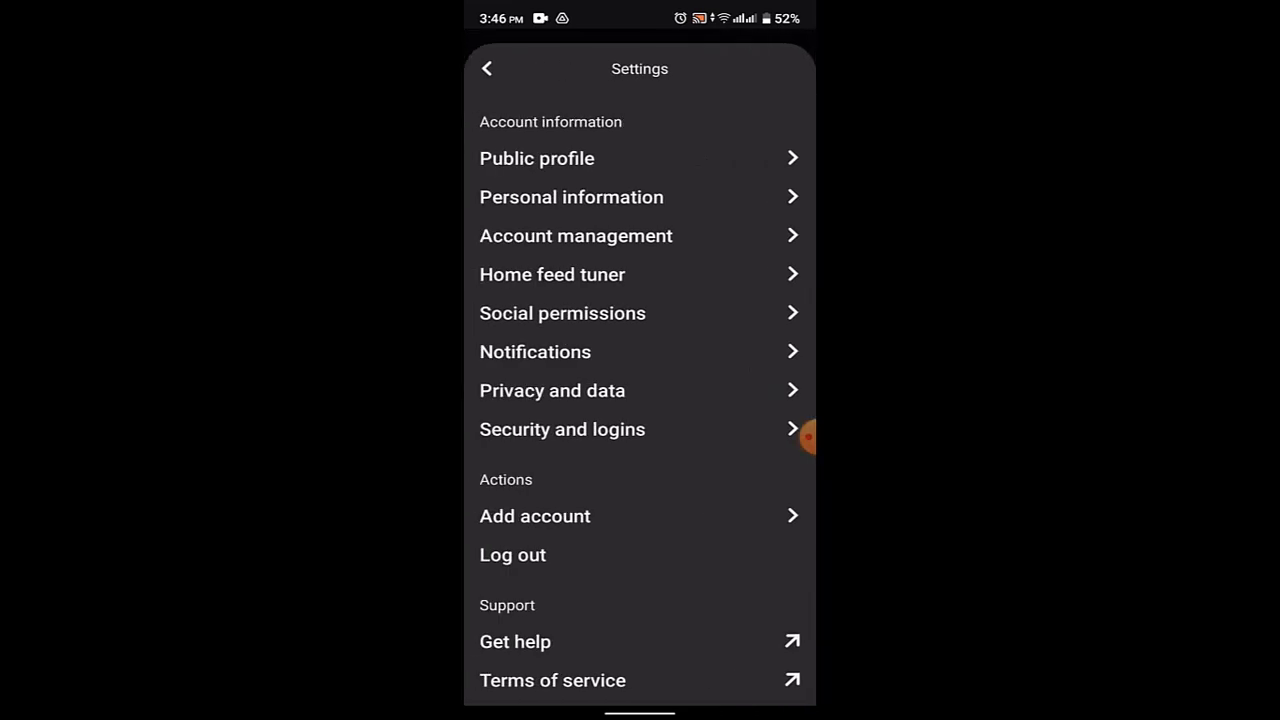
Step: Open Home feed tuner from Settings, landing on its Activity tab of recent pins
left_click(552, 274)
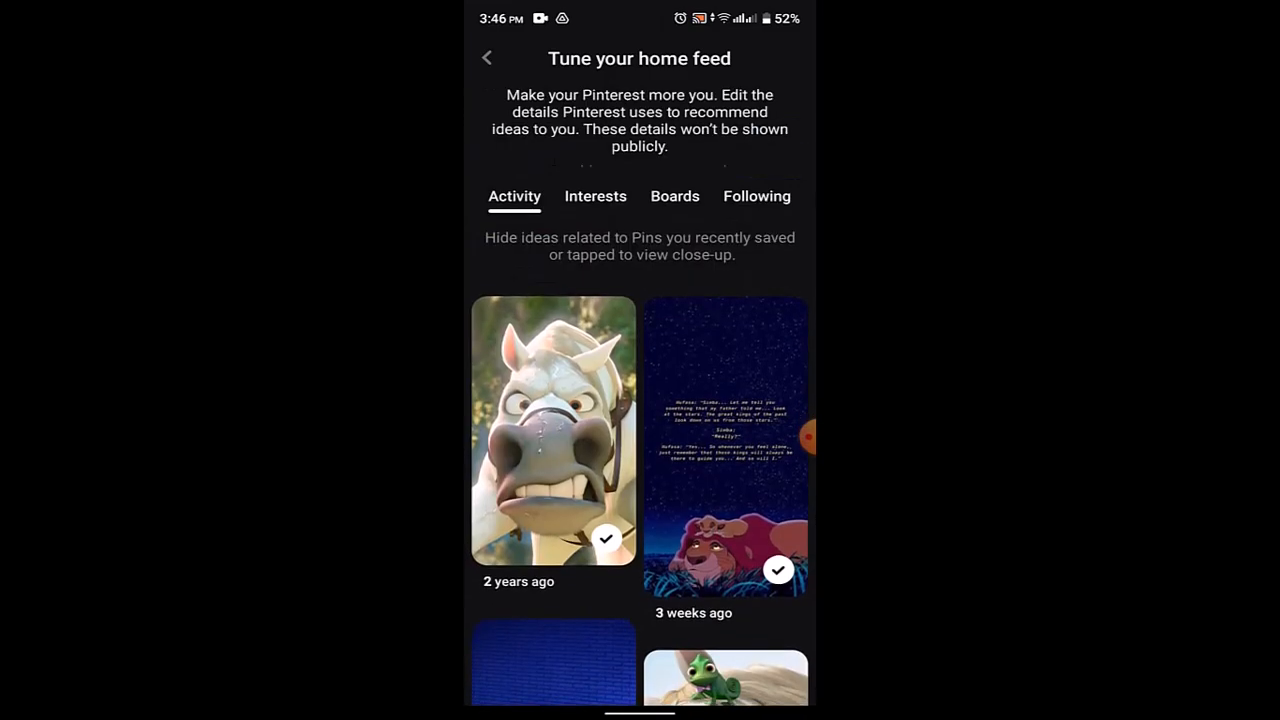
Step: Check the Interests, Boards and Following tabs, ending on the empty Following list
scroll("down", 3)
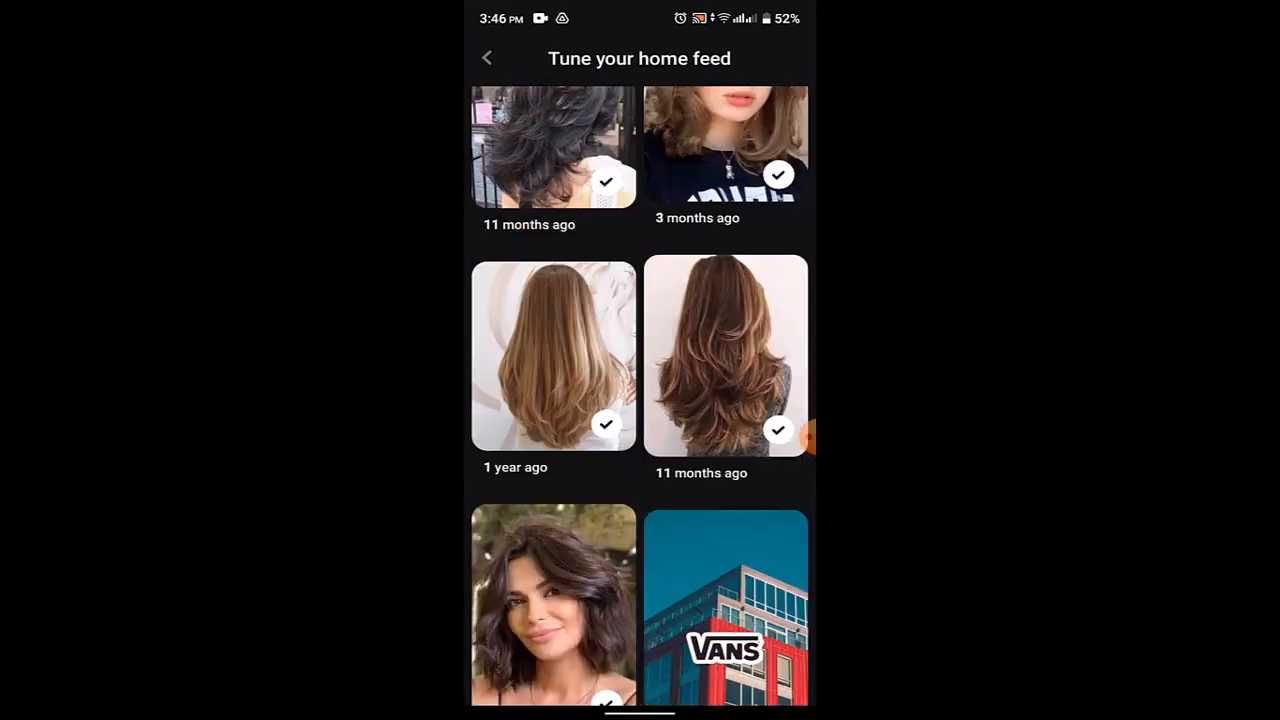
scroll("down", 3)
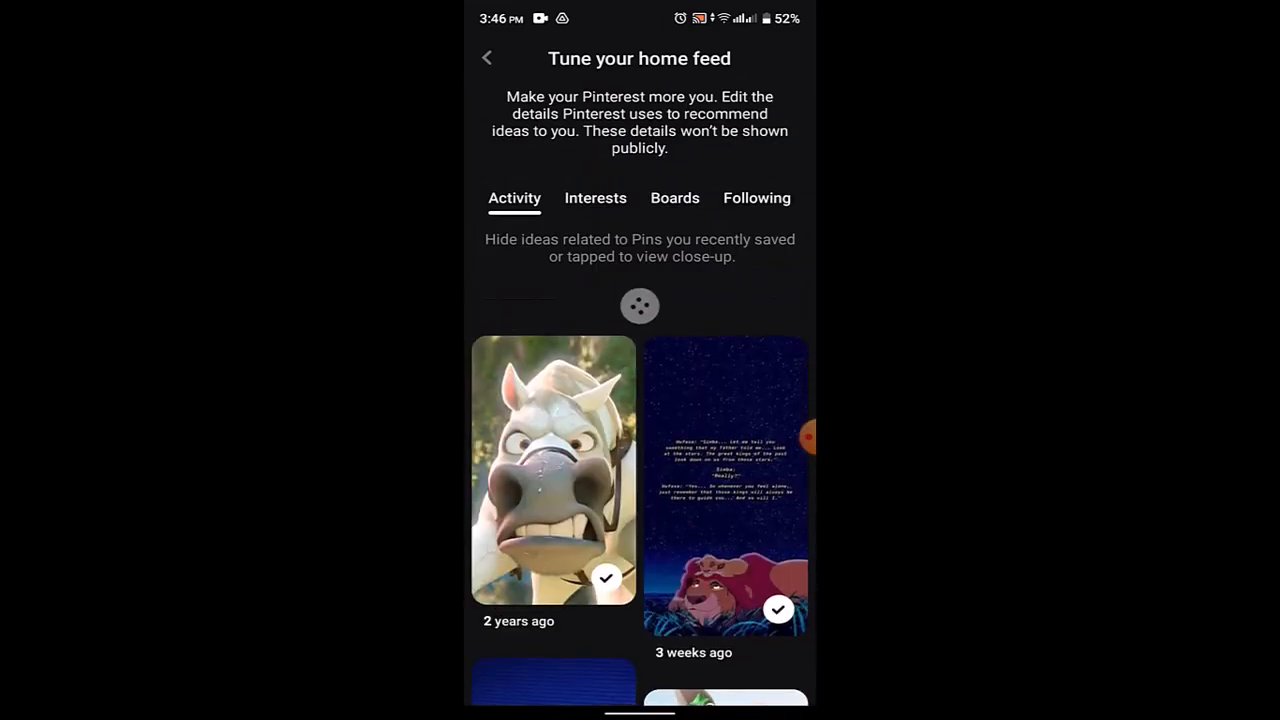
left_click(596, 198)
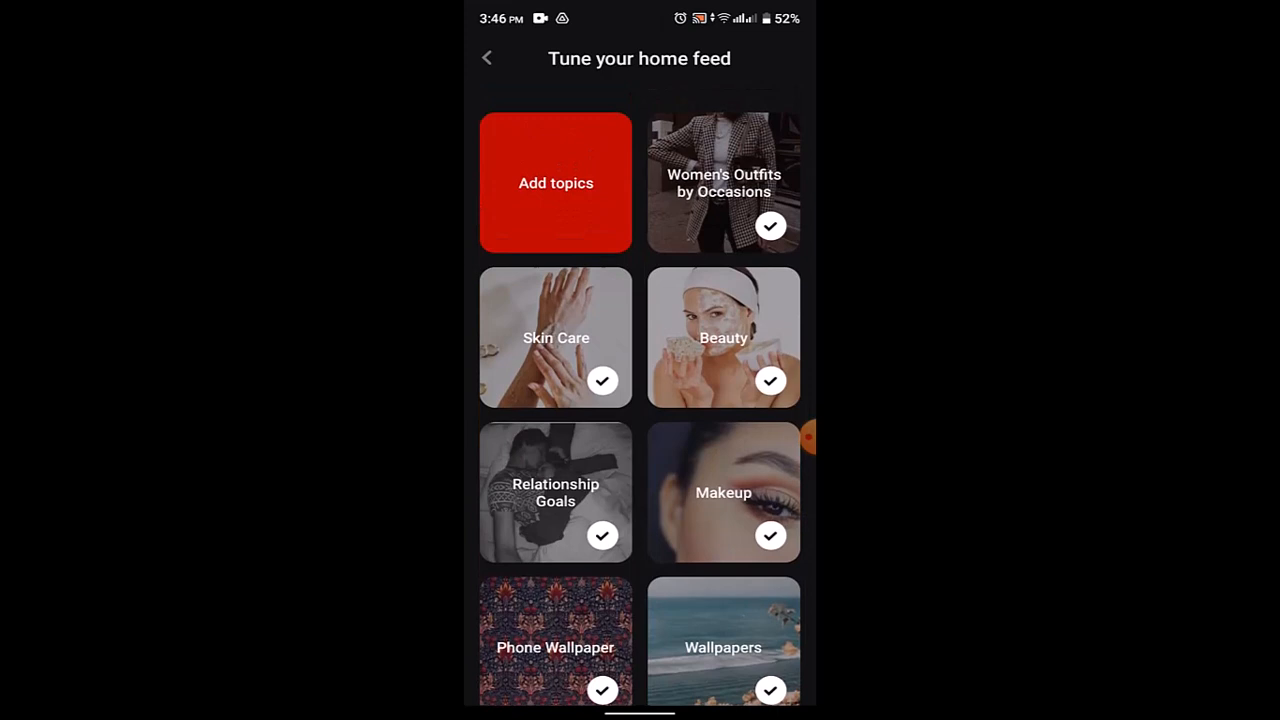
scroll("down", 3)
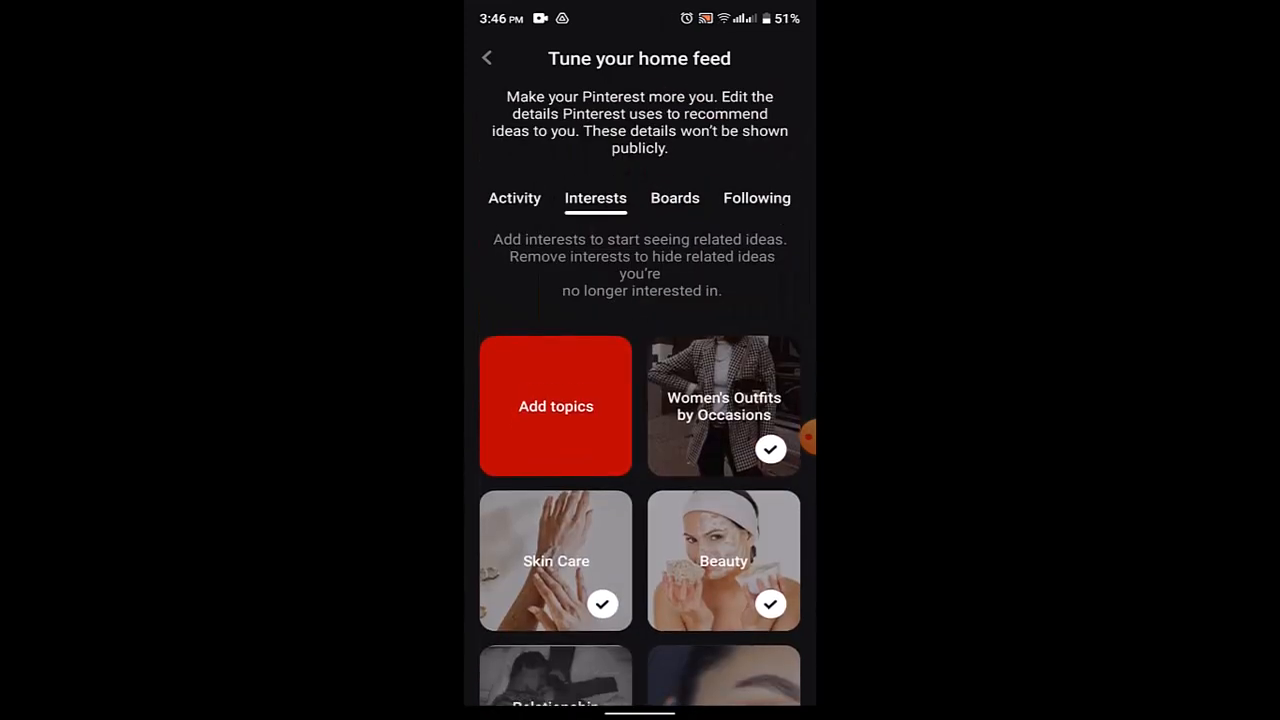
left_click(676, 198)
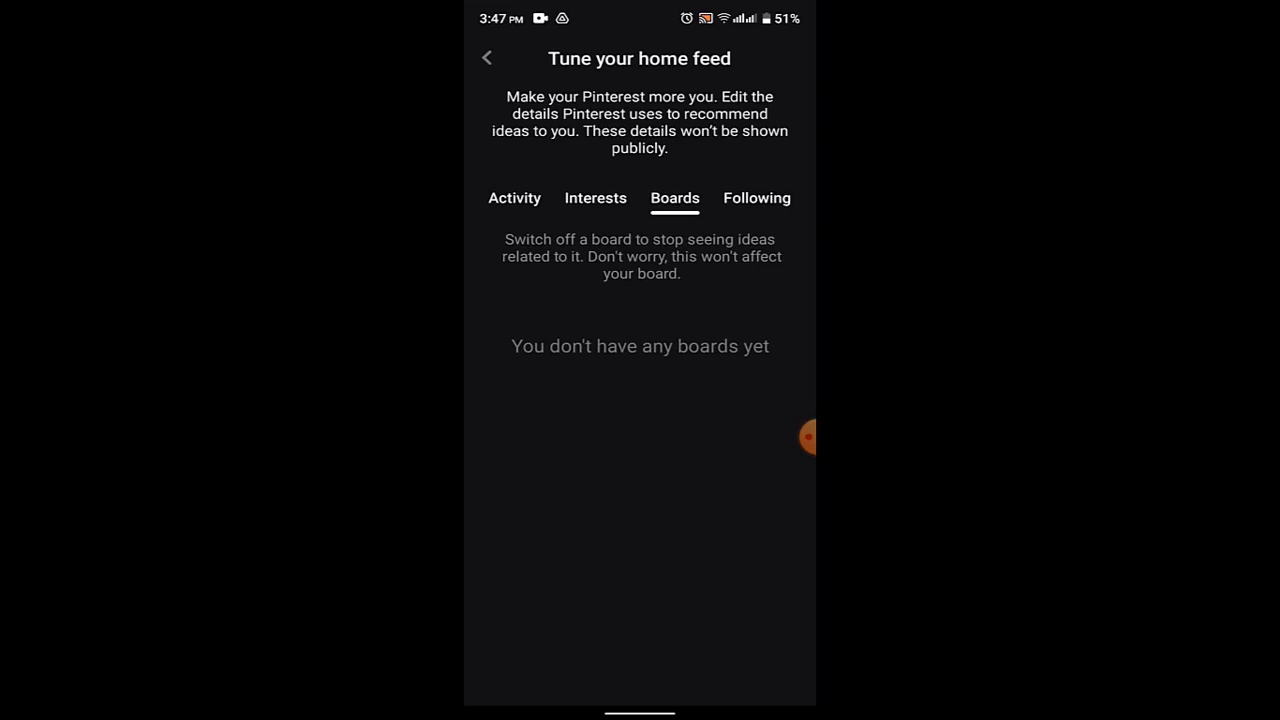
left_click(756, 198)
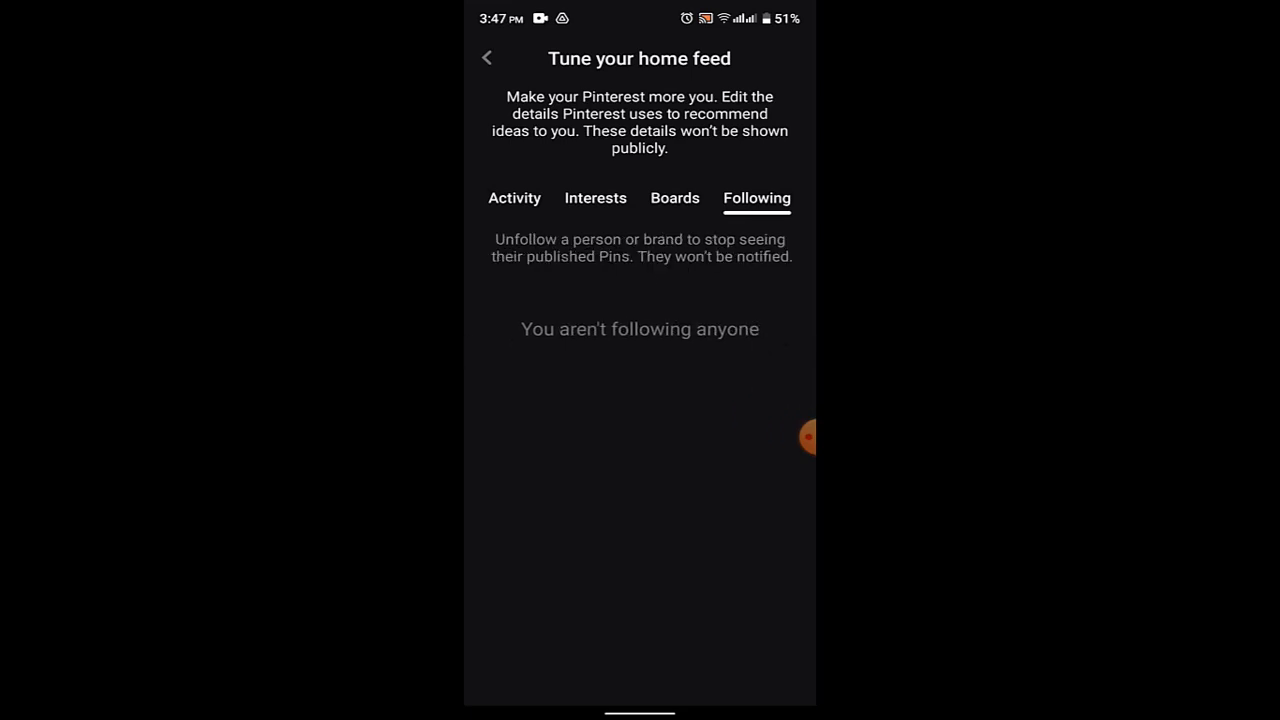